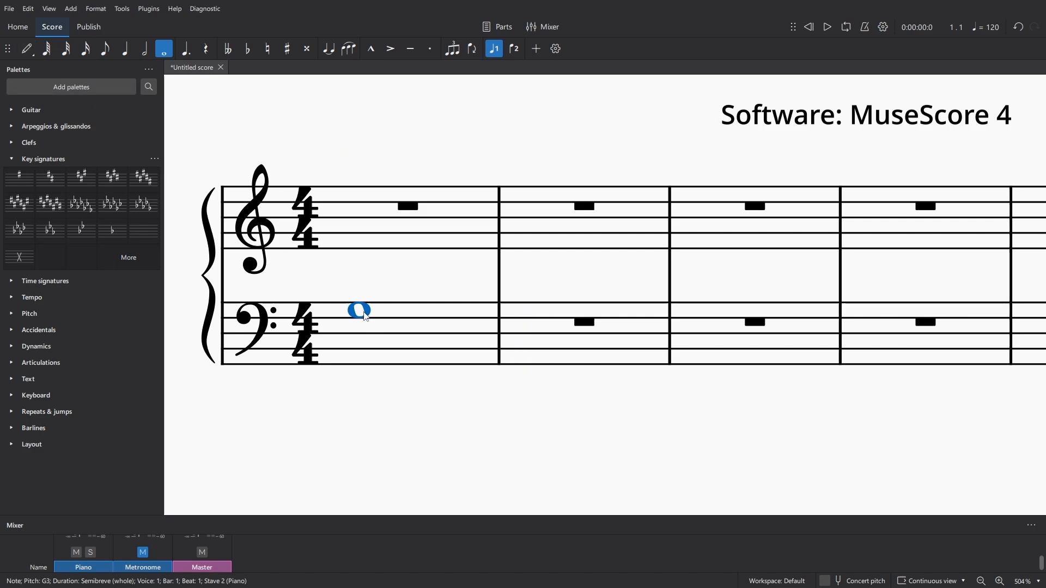
Move the bass whole note up and down through the ledger lines, then sharpen it to A♯3
{"action": "left_click", "coordinate": [286, 48]}
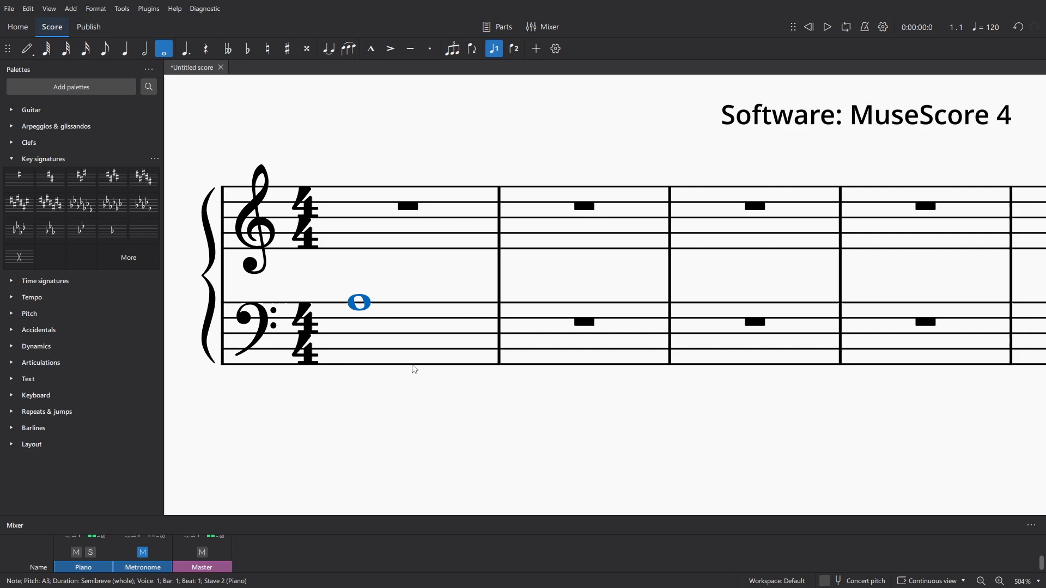
{"action": "key", "text": "Up"}
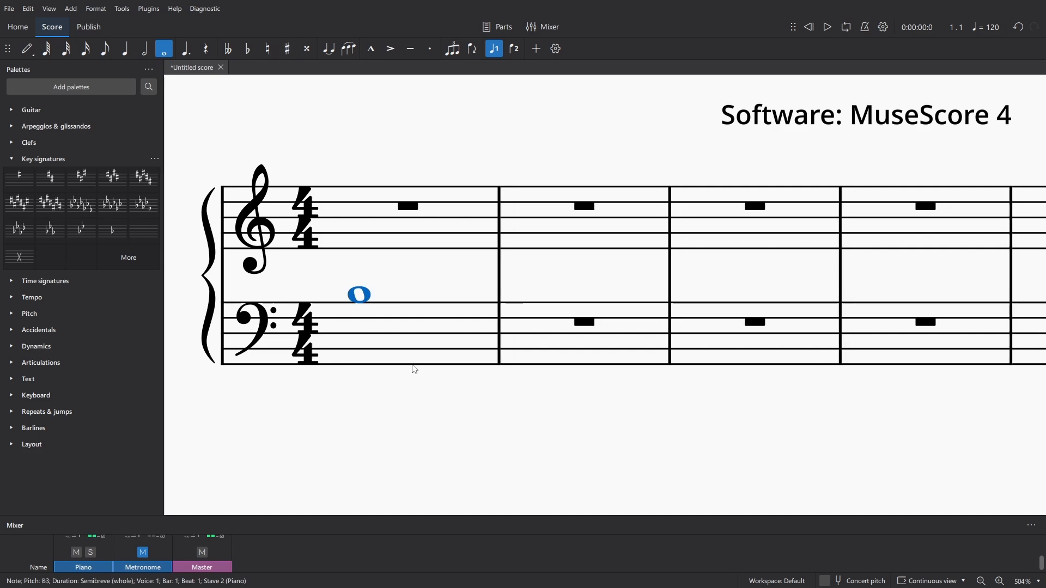
{"action": "key", "text": "Down"}
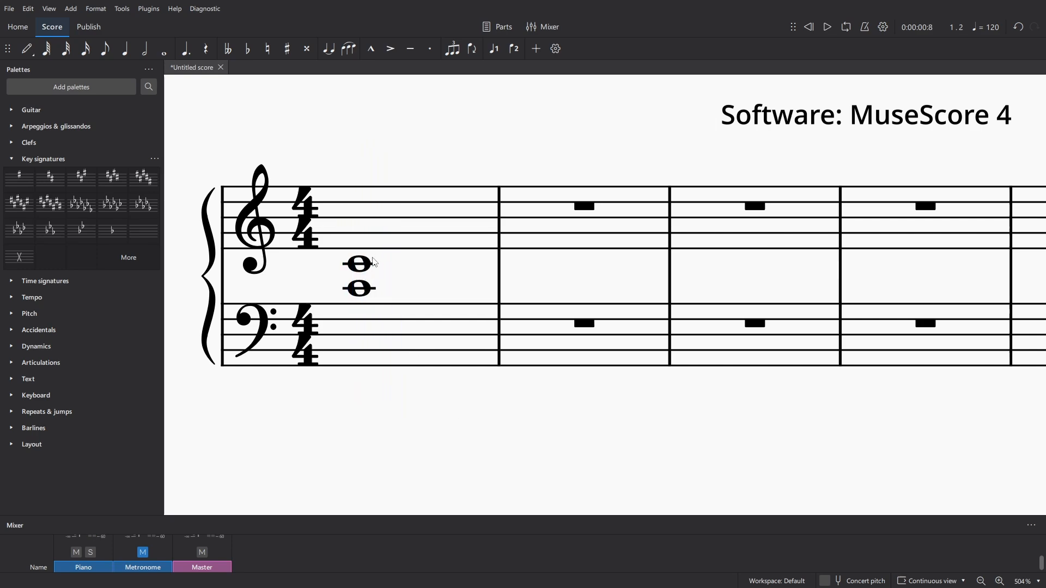
{"action": "left_click", "coordinate": [286, 48]}
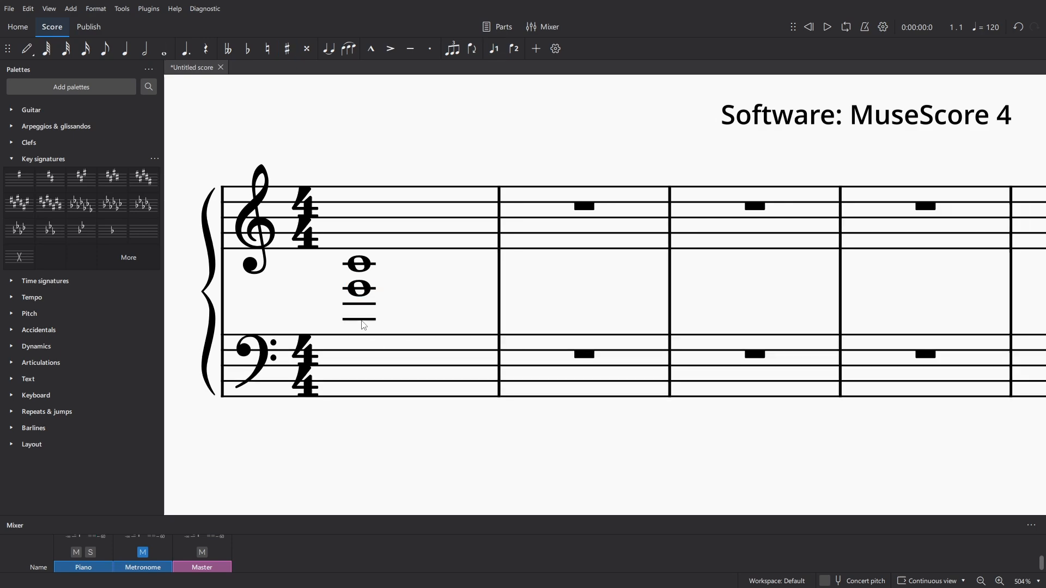
{"action": "left_click", "coordinate": [359, 288]}
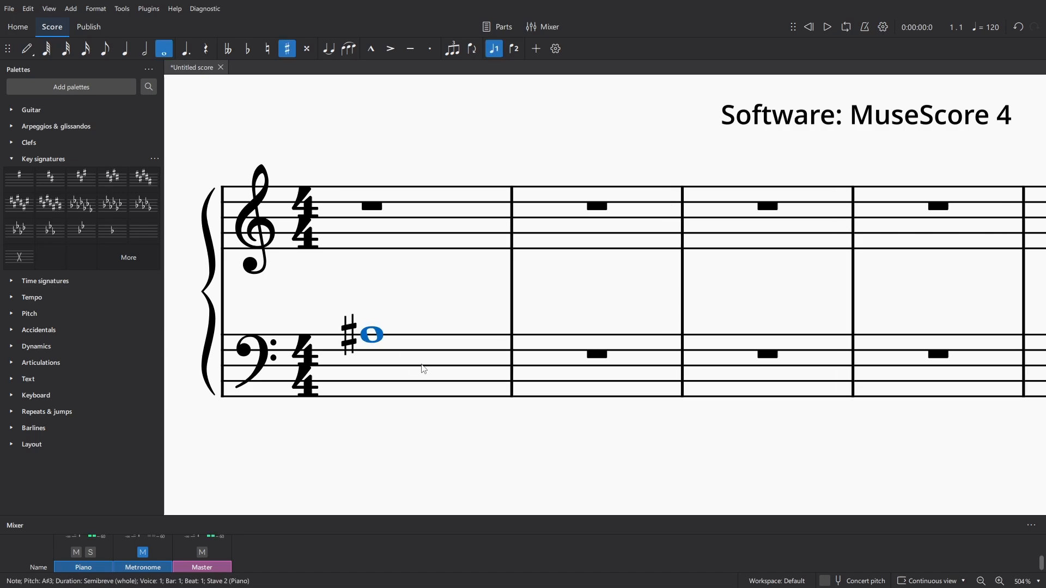
Toggle the note to flat and add a six-sharp key signature with treble A♯4
{"action": "left_click", "coordinate": [247, 48]}
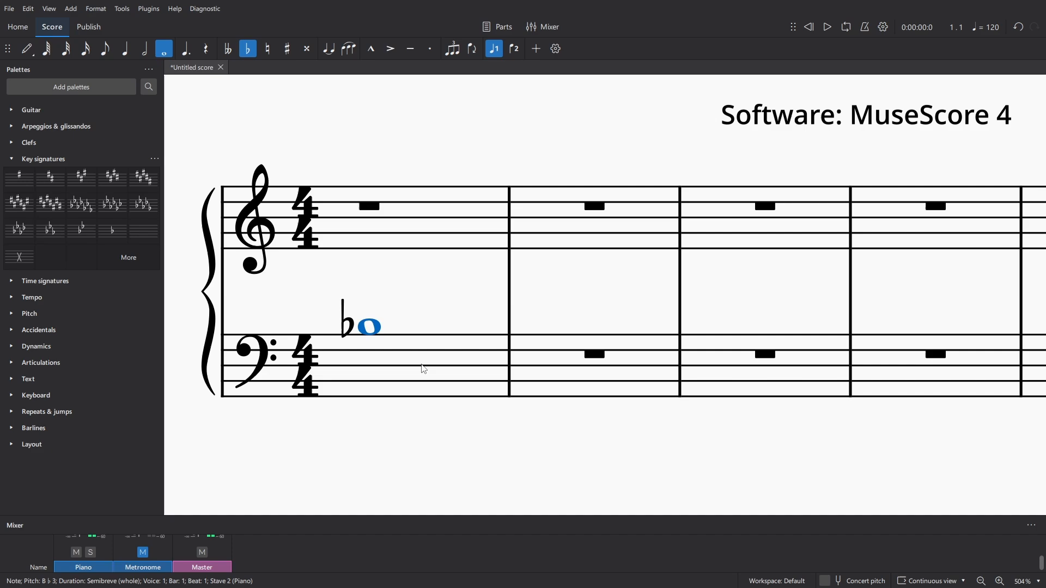
{"action": "left_click", "coordinate": [287, 48]}
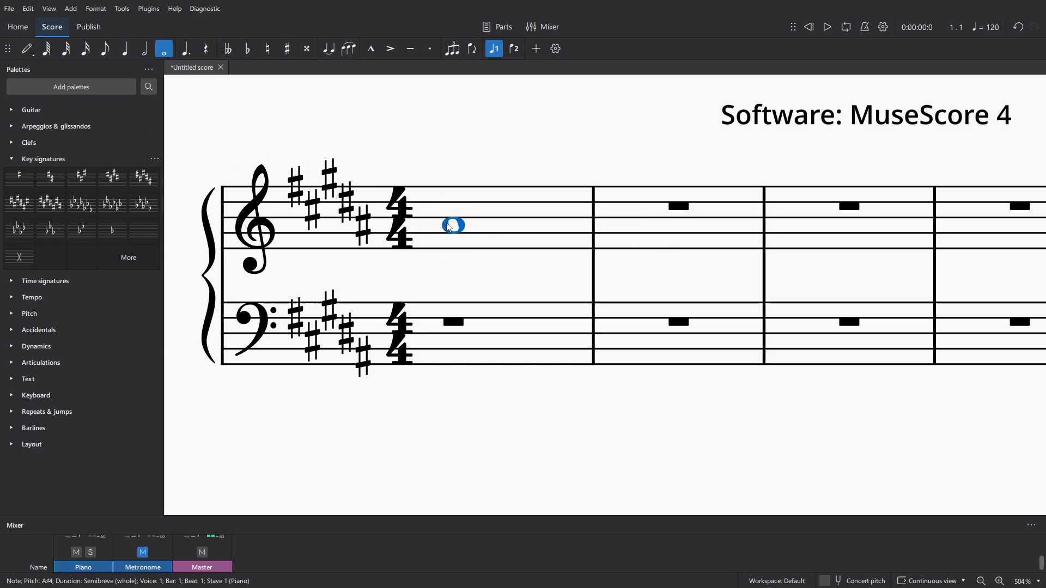
{"action": "mouse_move", "coordinate": [509, 268]}
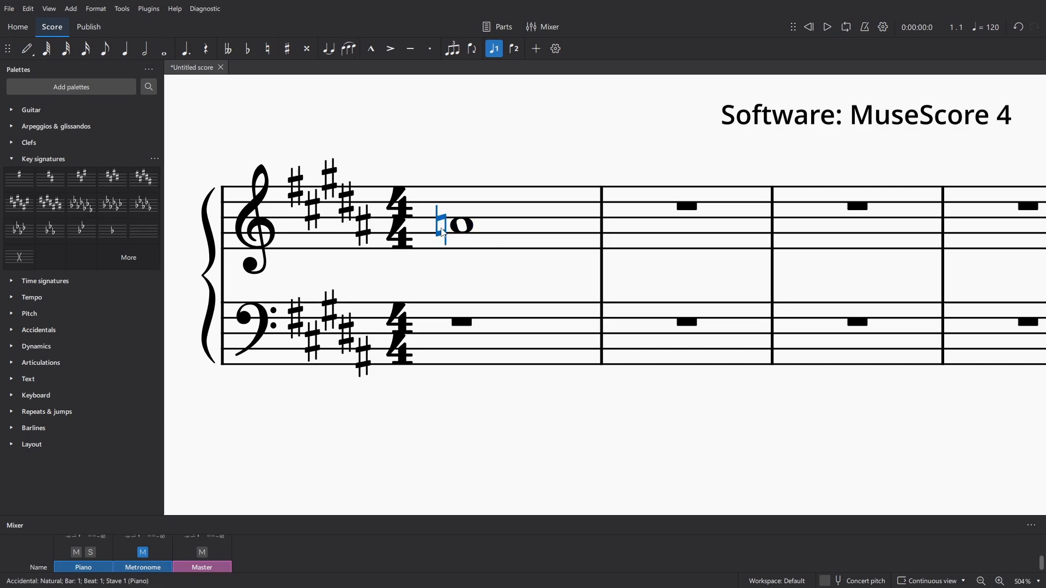
{"action": "mouse_move", "coordinate": [458, 246]}
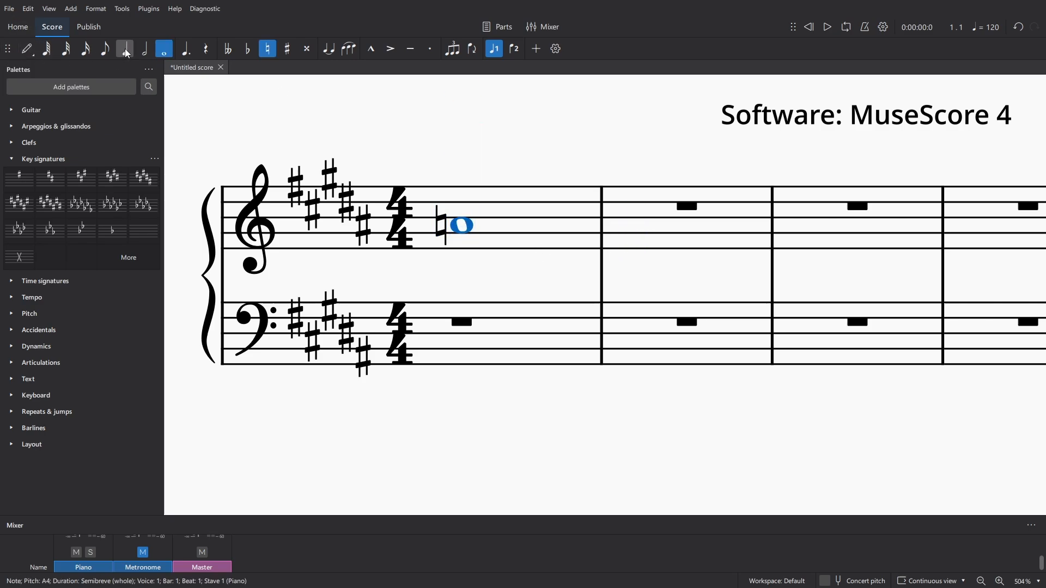
Enter four quarter-note A's in the treble bar and play the bar back
{"action": "left_click", "coordinate": [124, 48]}
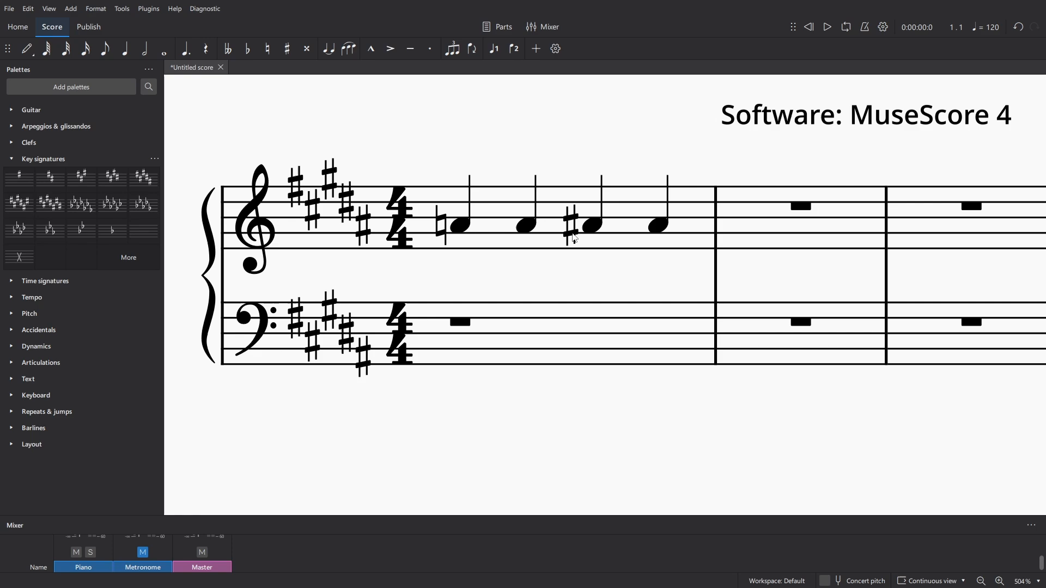
{"action": "left_click", "coordinate": [826, 27]}
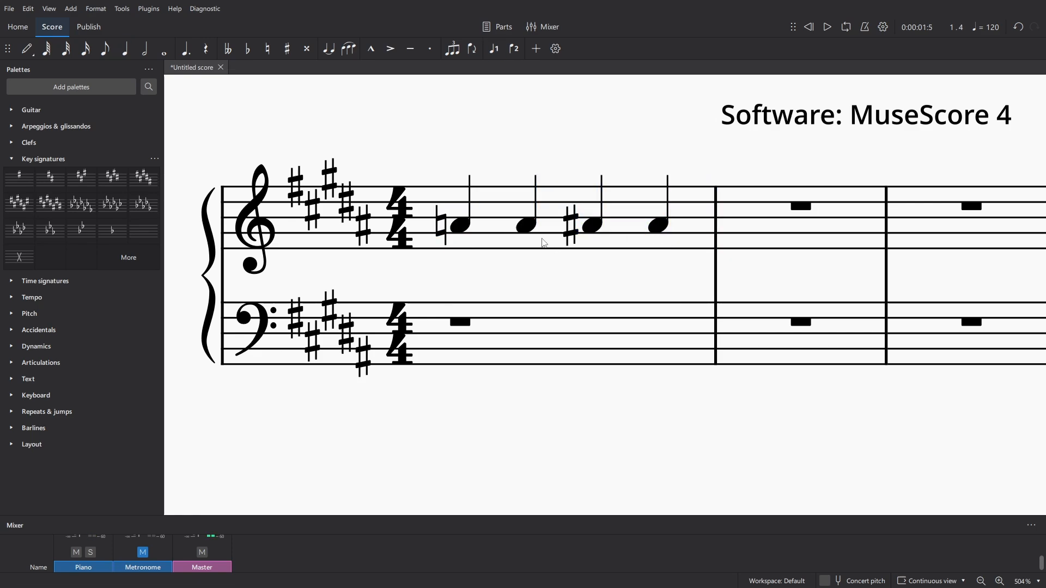
{"action": "left_click", "coordinate": [826, 26]}
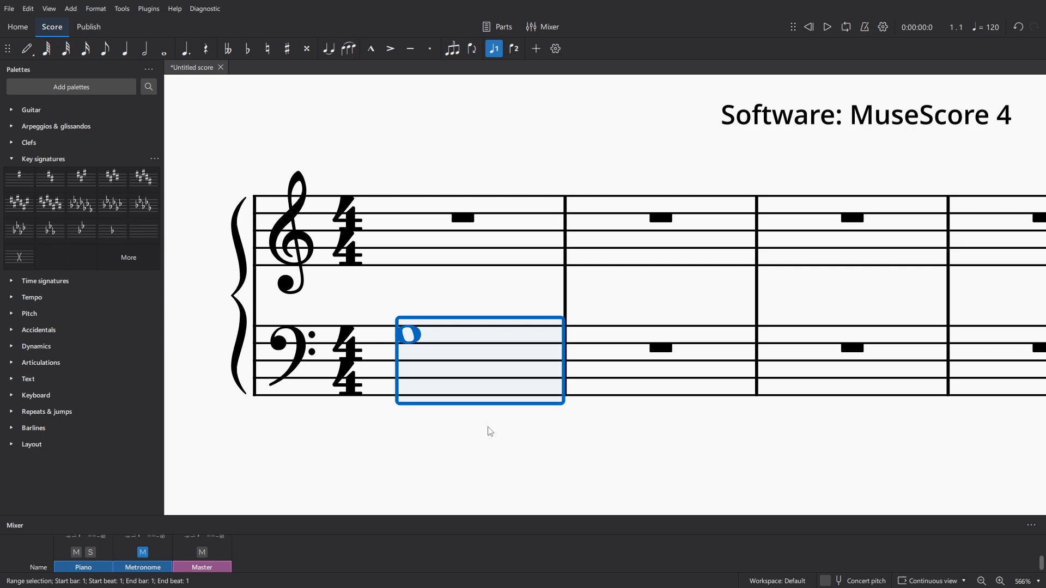
Enter two half-note G's in the bass bar and play them back
{"action": "left_click", "coordinate": [826, 27]}
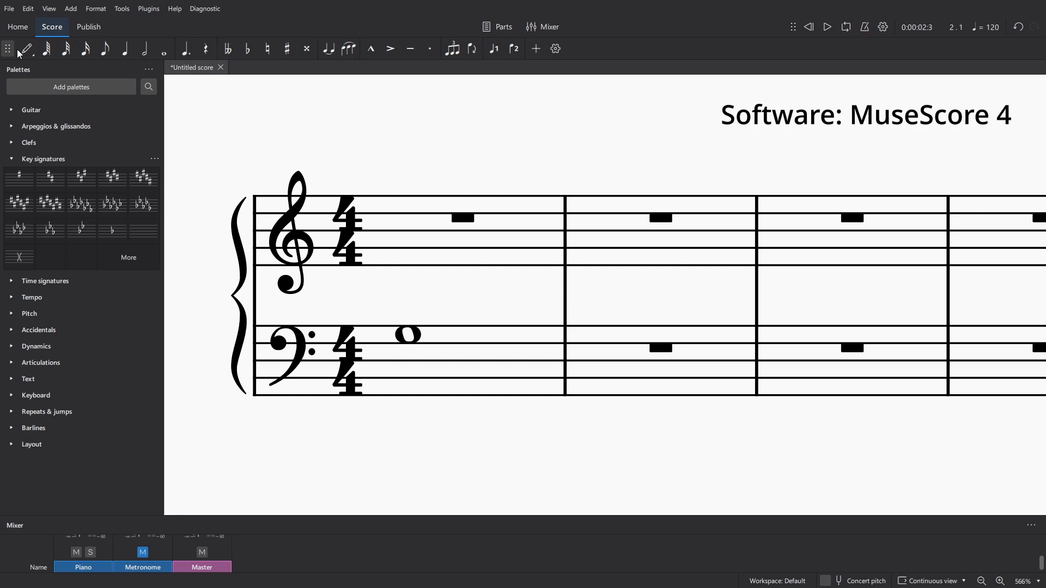
{"action": "left_click", "coordinate": [408, 334]}
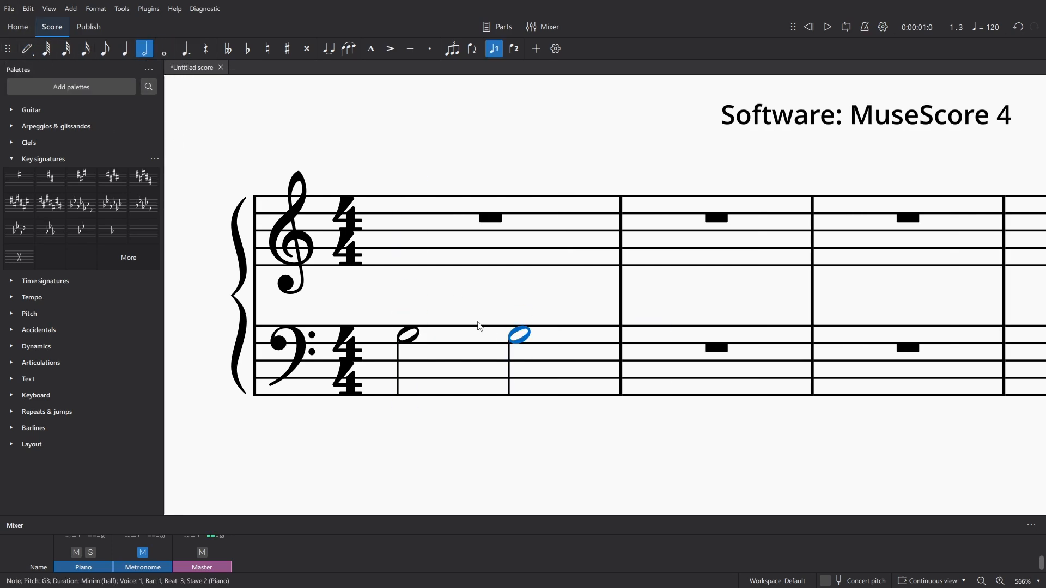
{"action": "left_click", "coordinate": [826, 26]}
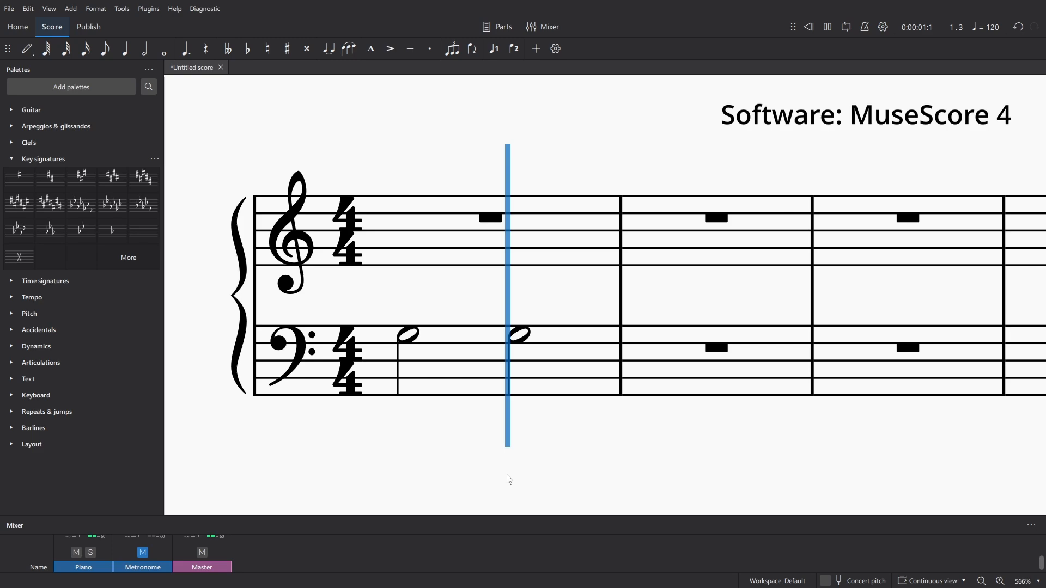
{"action": "left_click", "coordinate": [826, 27]}
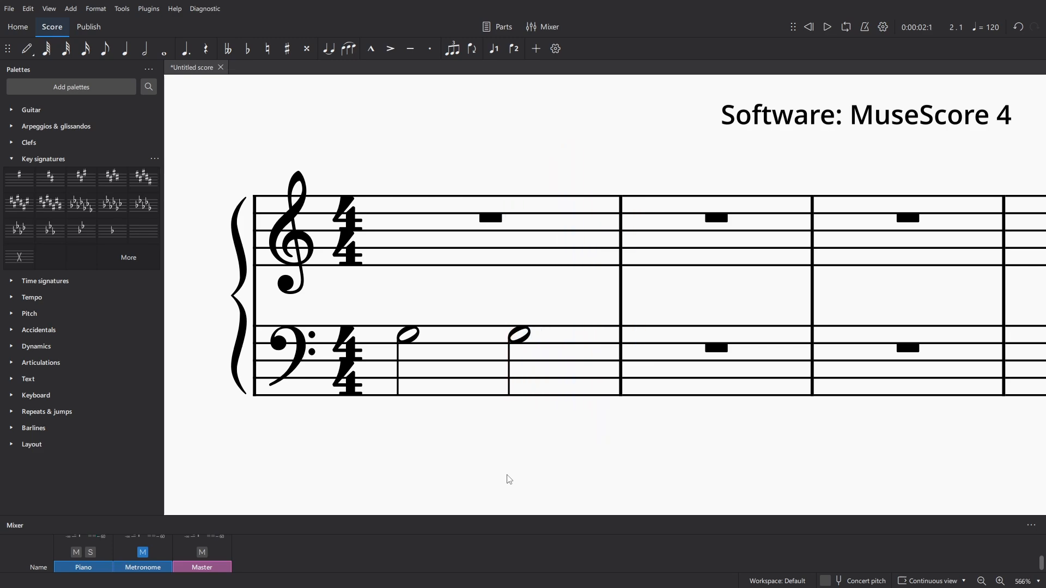
{"action": "mouse_move", "coordinate": [418, 347]}
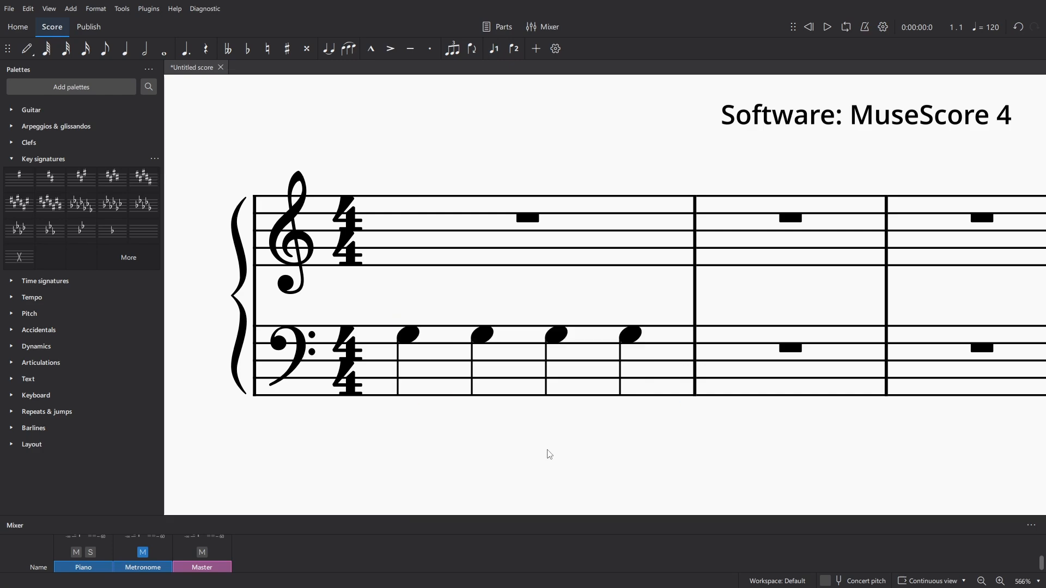
Play back the G's rewritten as quarter, eighth and then sixteenth notes
{"action": "left_click", "coordinate": [826, 27]}
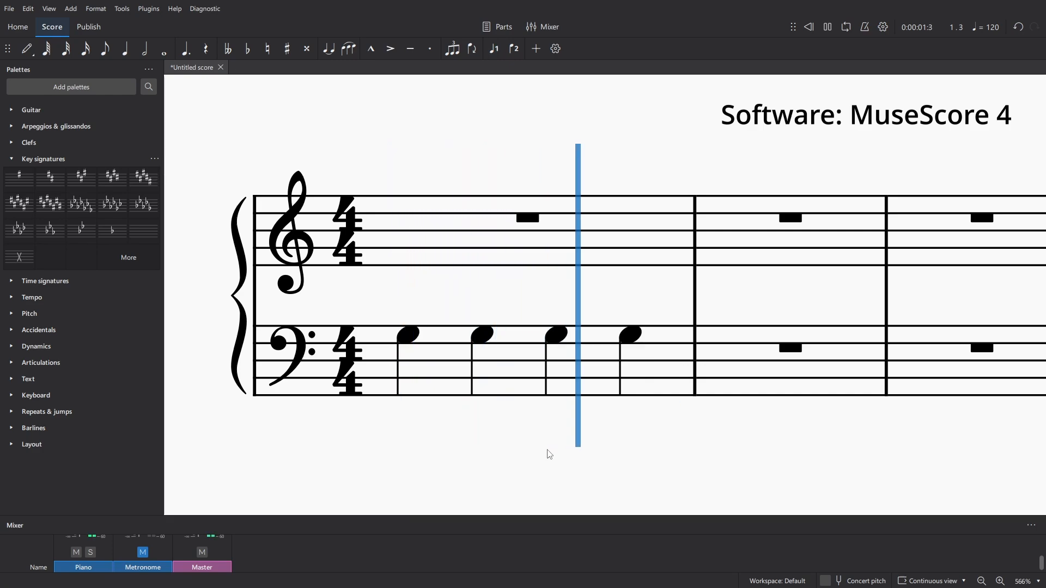
{"action": "left_click", "coordinate": [826, 27]}
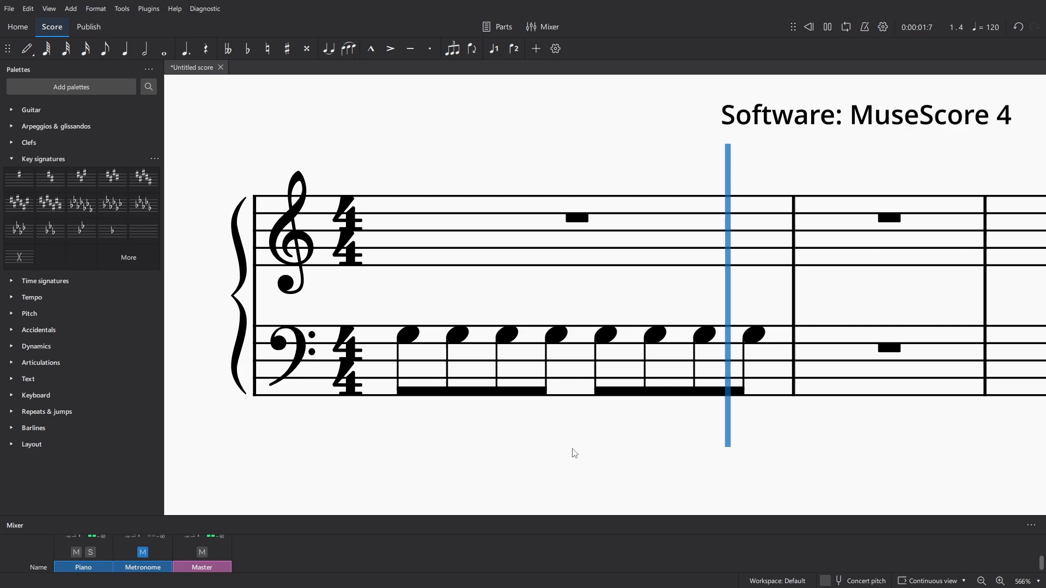
{"action": "left_click", "coordinate": [826, 26]}
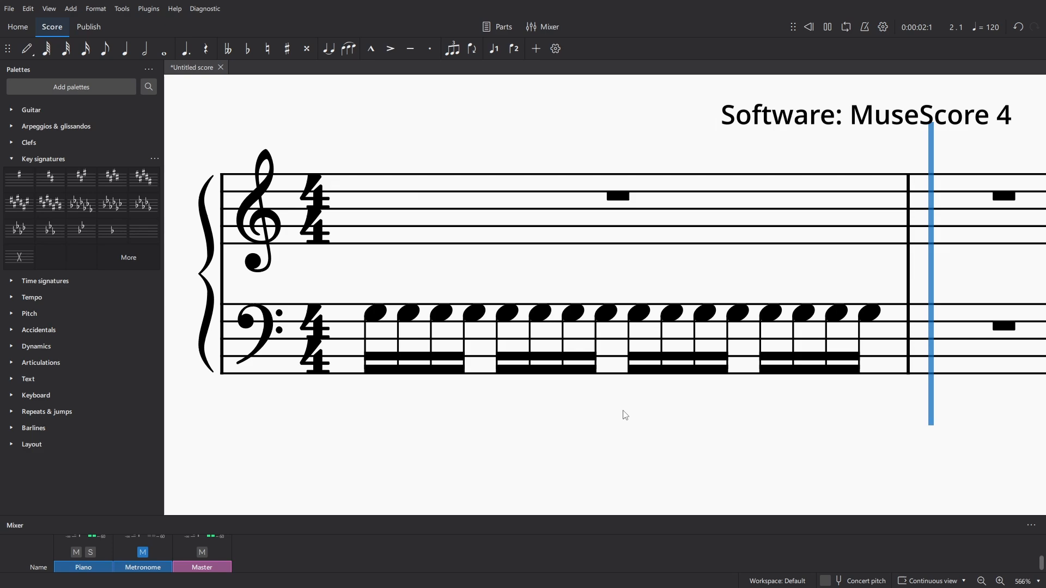
{"action": "left_click", "coordinate": [826, 26]}
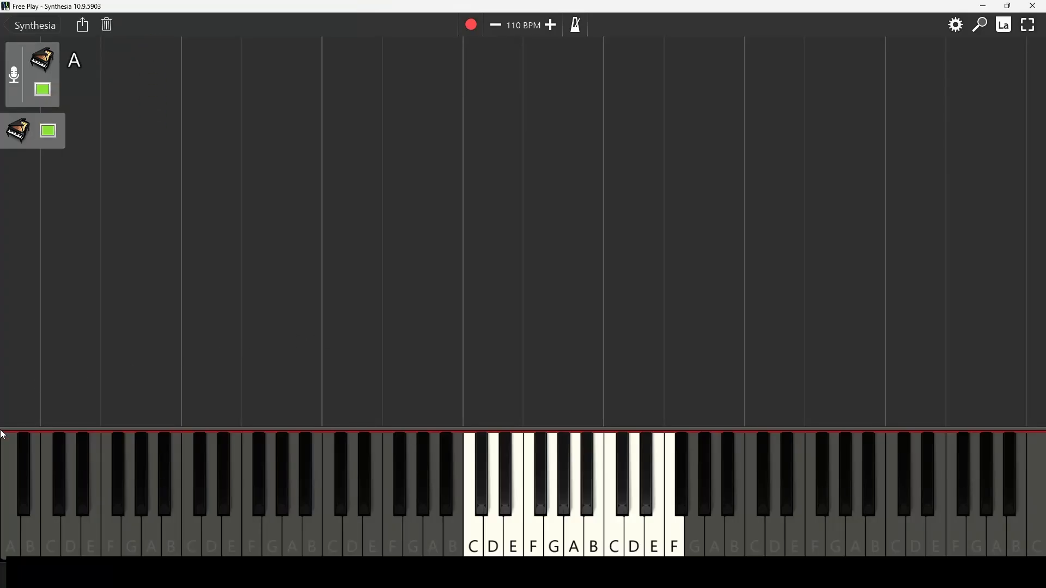
Play the lowest A keys on Synthesia's Free Play keyboard, then middle C
{"action": "left_click", "coordinate": [9, 527]}
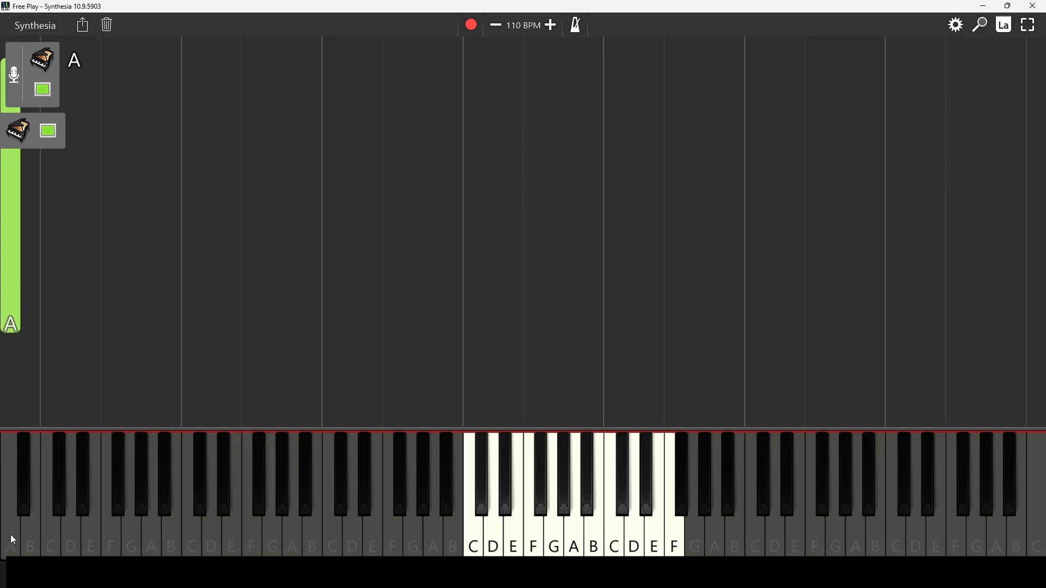
{"action": "left_click", "coordinate": [152, 527]}
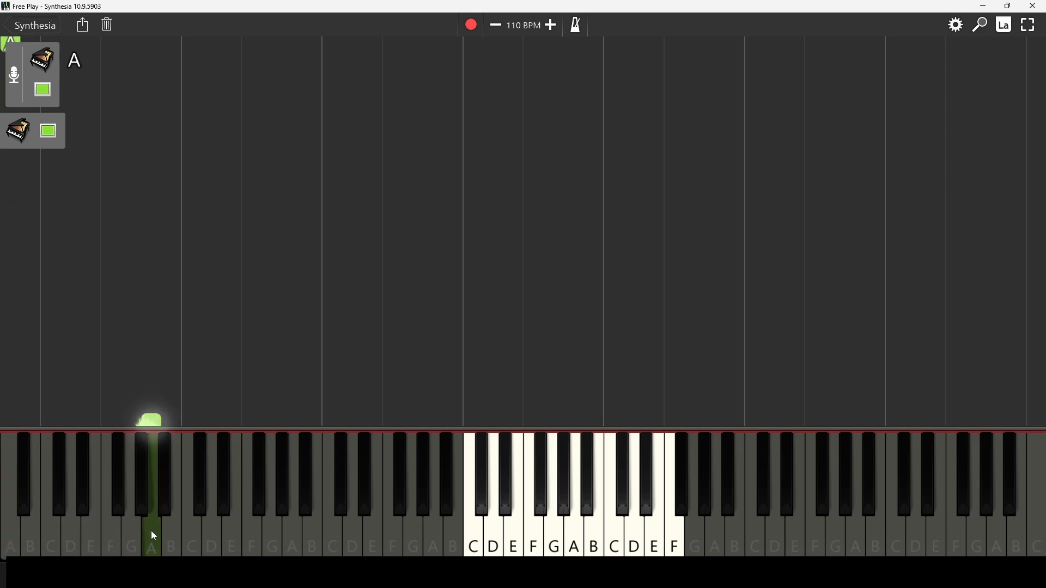
{"action": "left_click", "coordinate": [152, 526]}
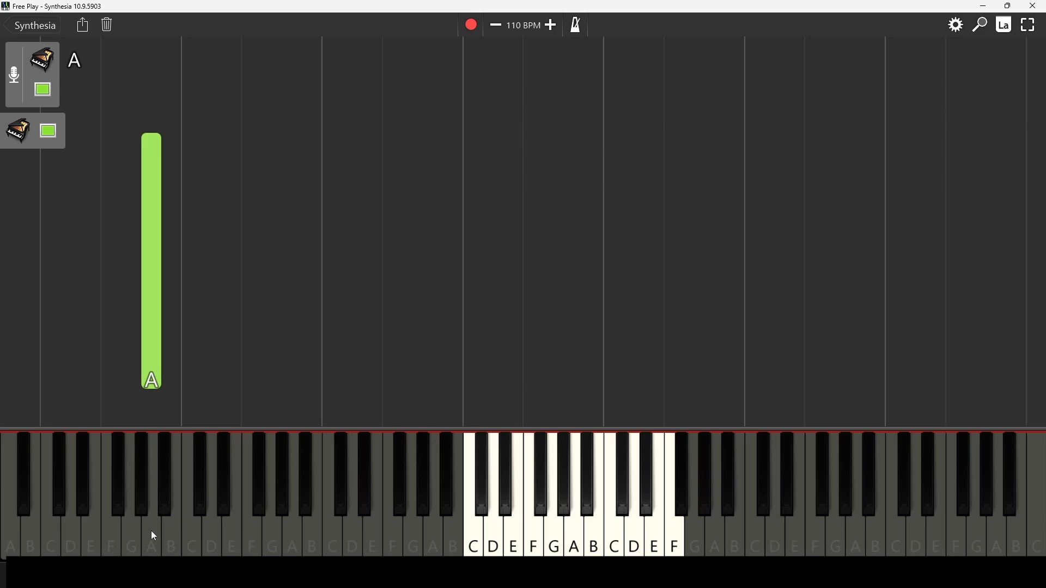
{"action": "left_click", "coordinate": [293, 540]}
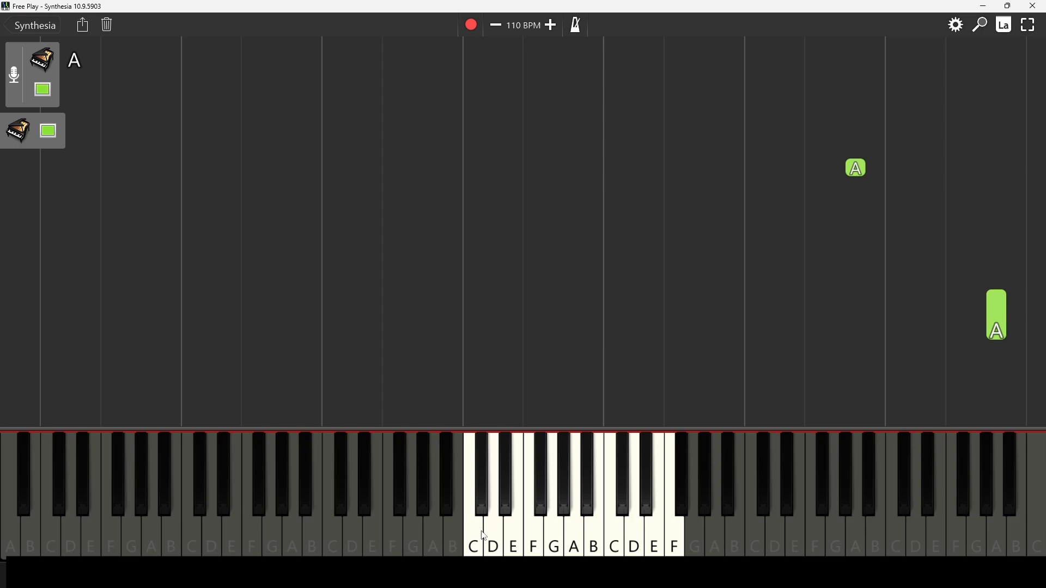
{"action": "left_click", "coordinate": [473, 520]}
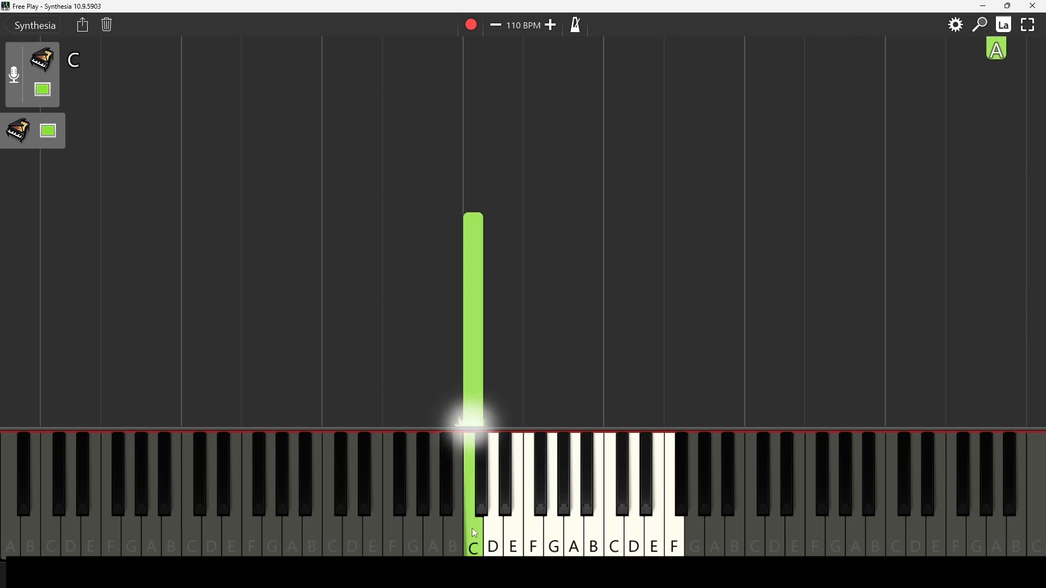